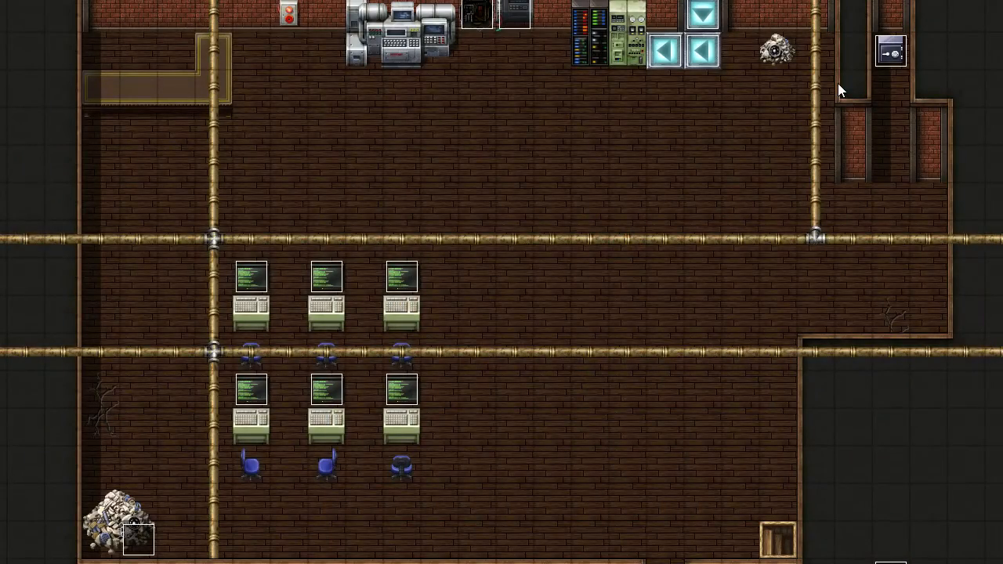
mouse_move(822, 89)
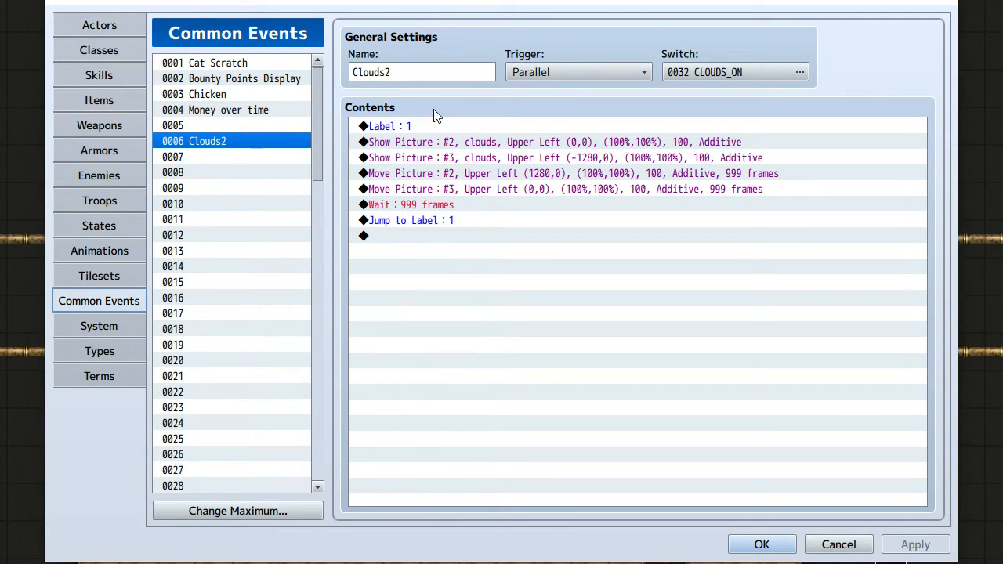
mouse_move(392, 131)
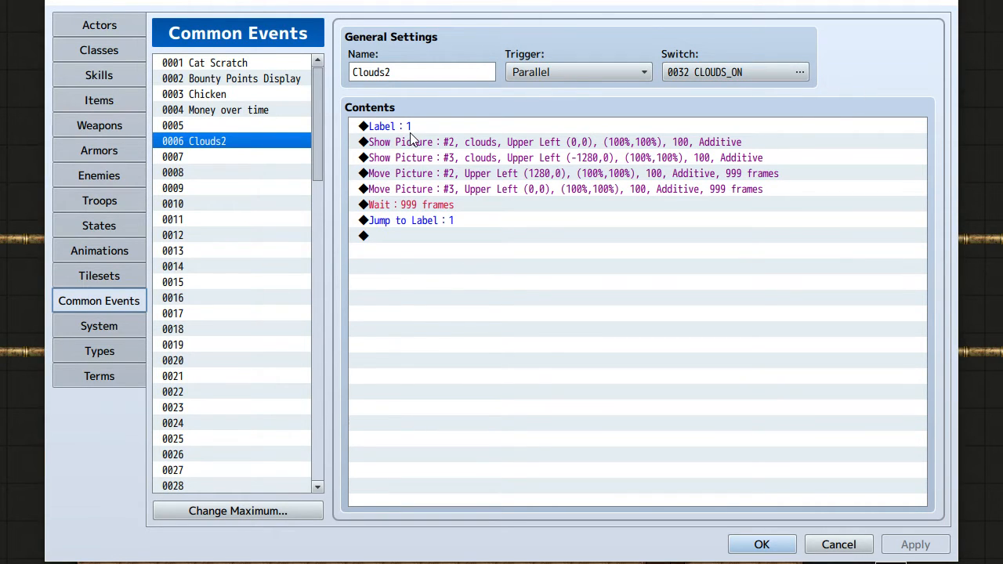
In common event 0006 Clouds2, select the Label 1 line and the Show Picture #2 line.
left_click(392, 126)
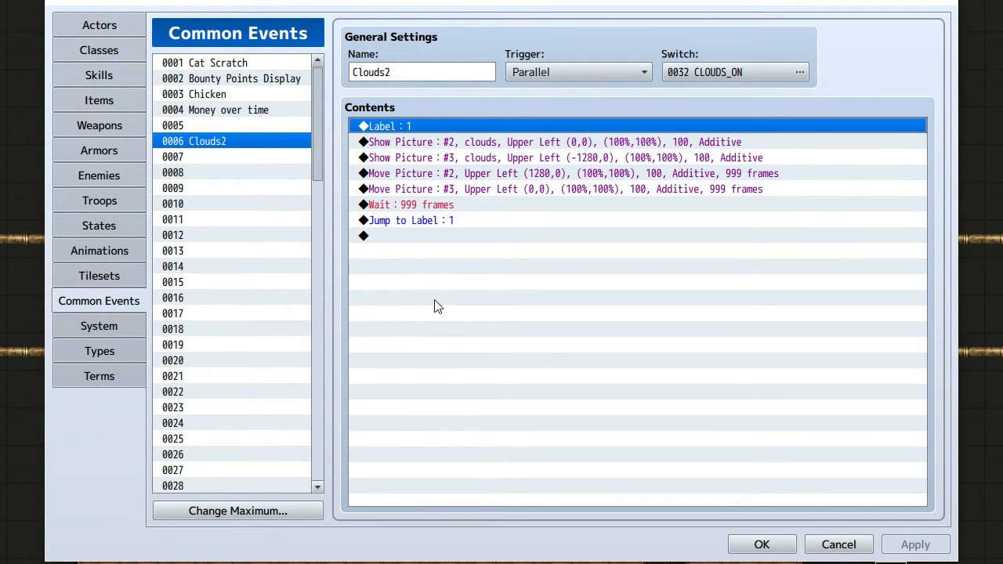
mouse_move(419, 149)
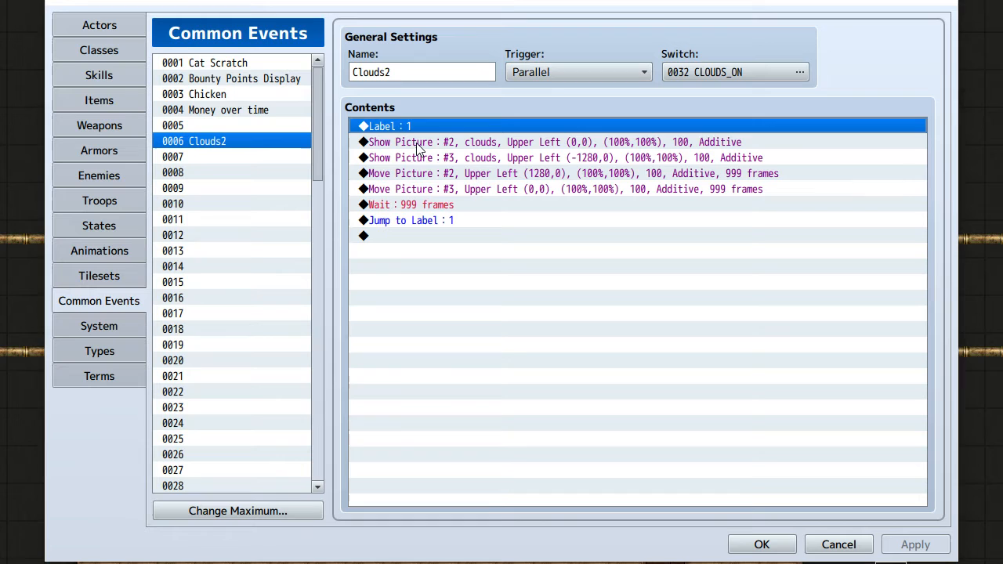
left_click(548, 142)
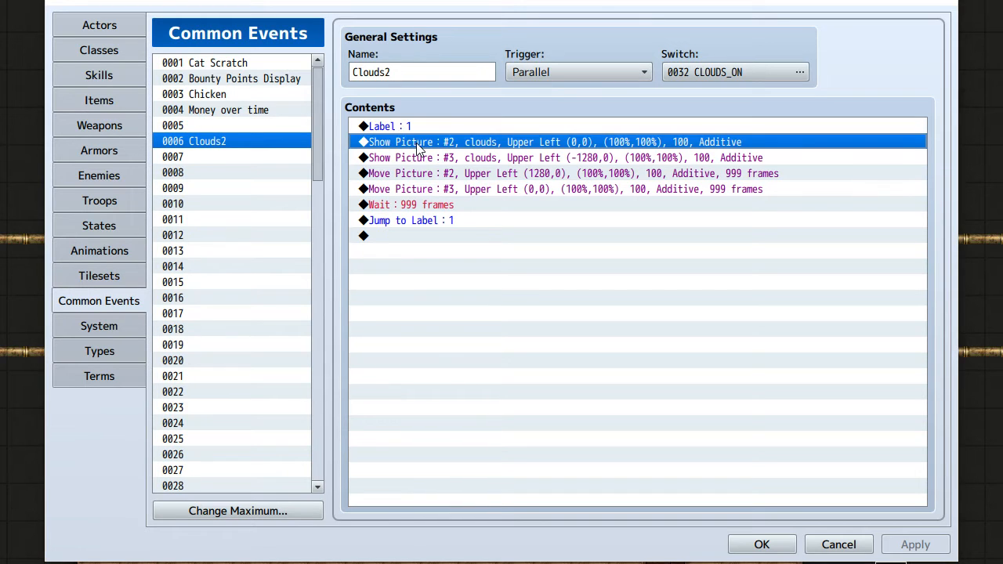
right_click(419, 142)
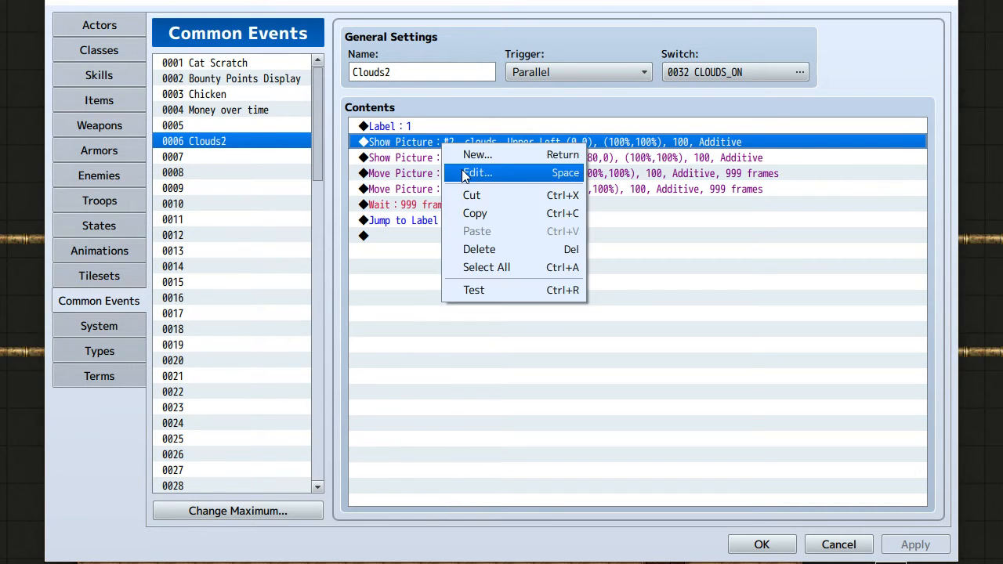
left_click(477, 173)
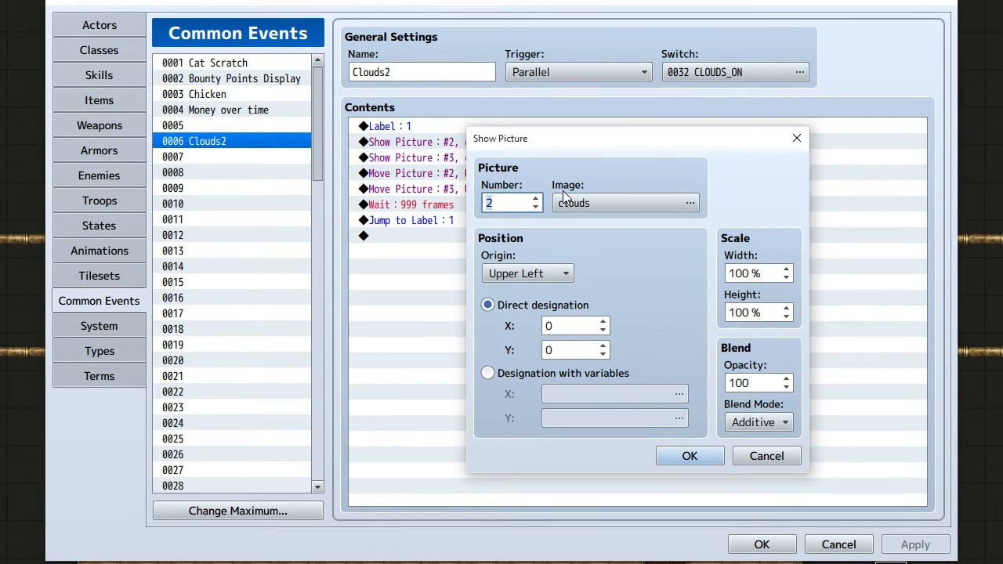
mouse_move(580, 195)
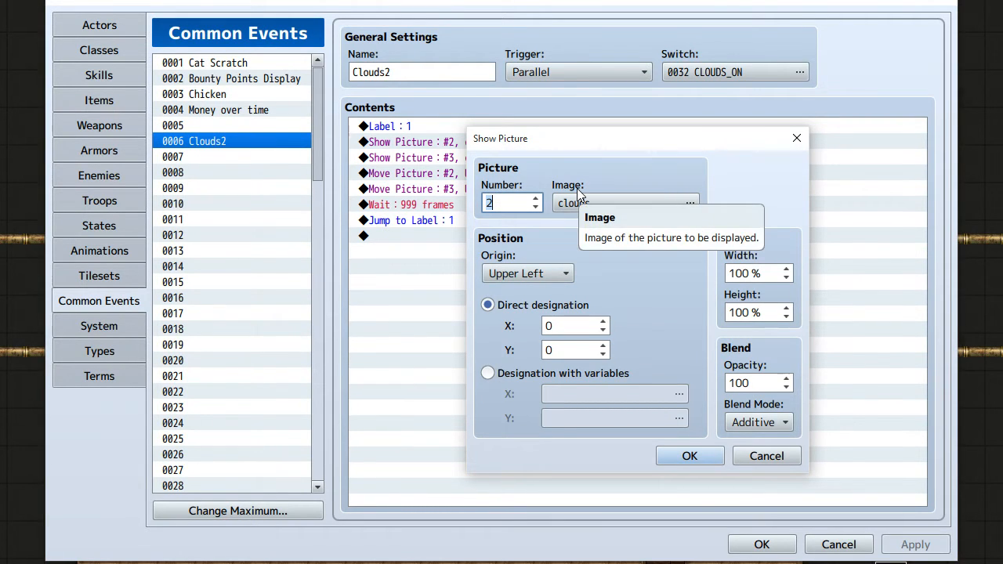
mouse_move(697, 212)
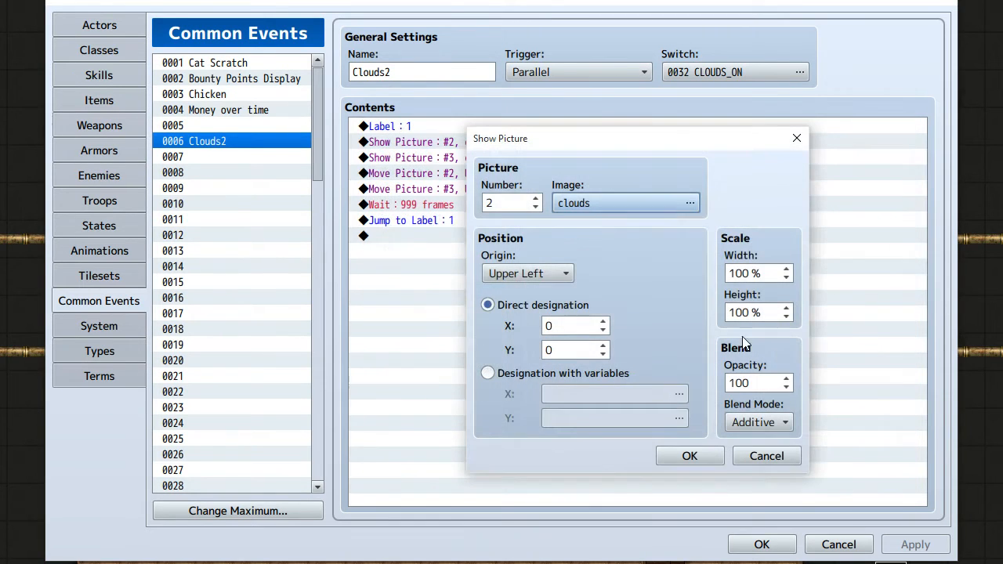
mouse_move(590, 290)
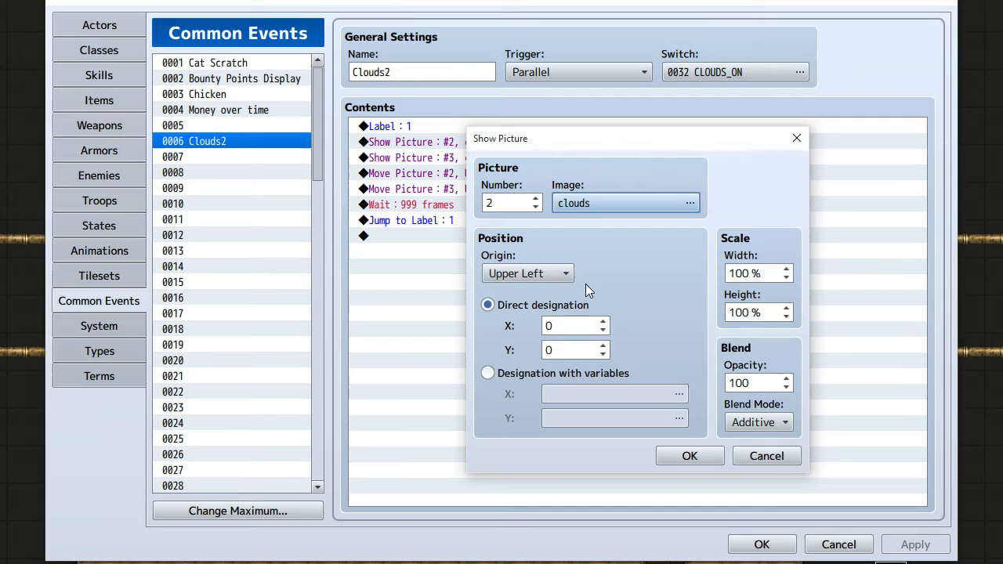
mouse_move(650, 324)
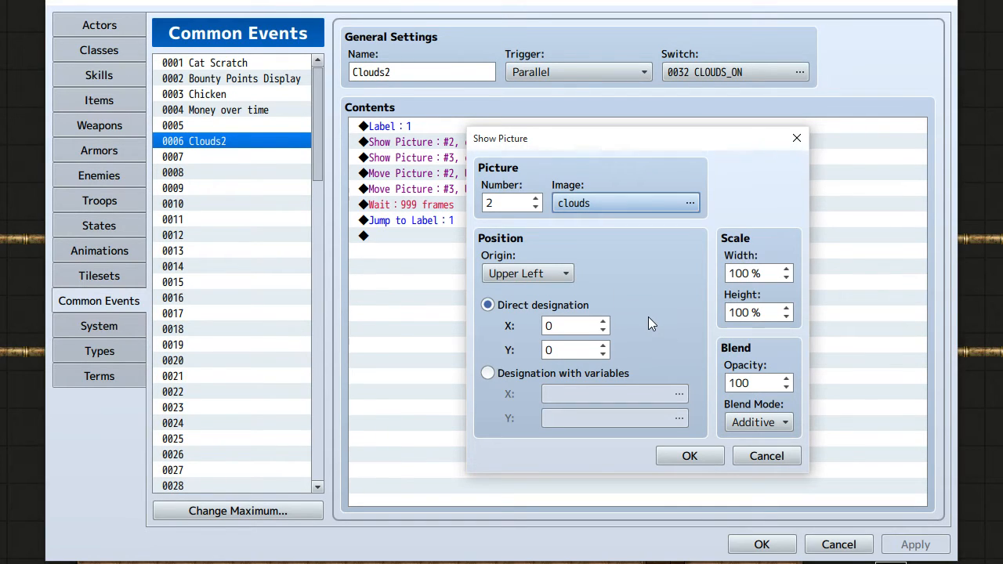
mouse_move(623, 266)
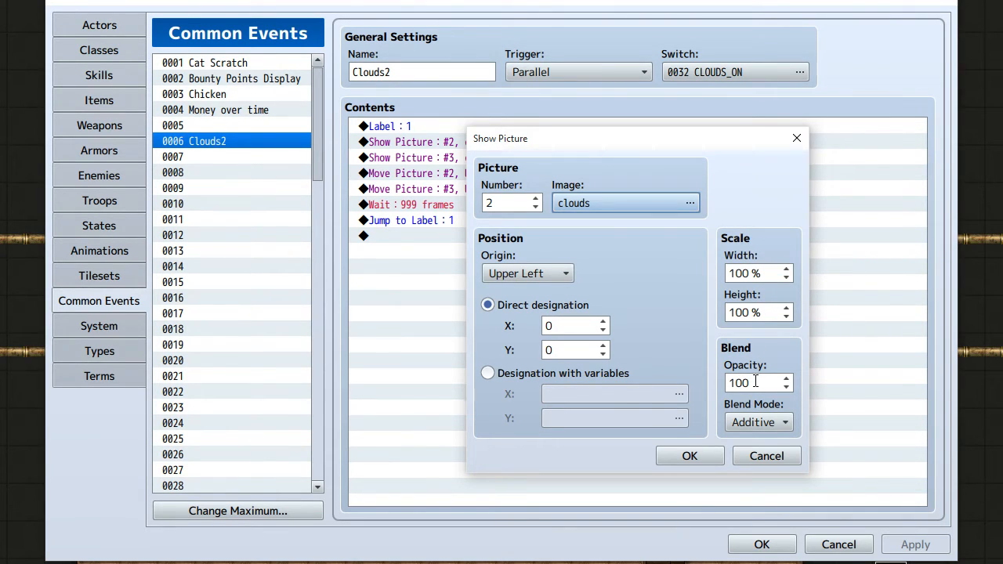
mouse_move(627, 318)
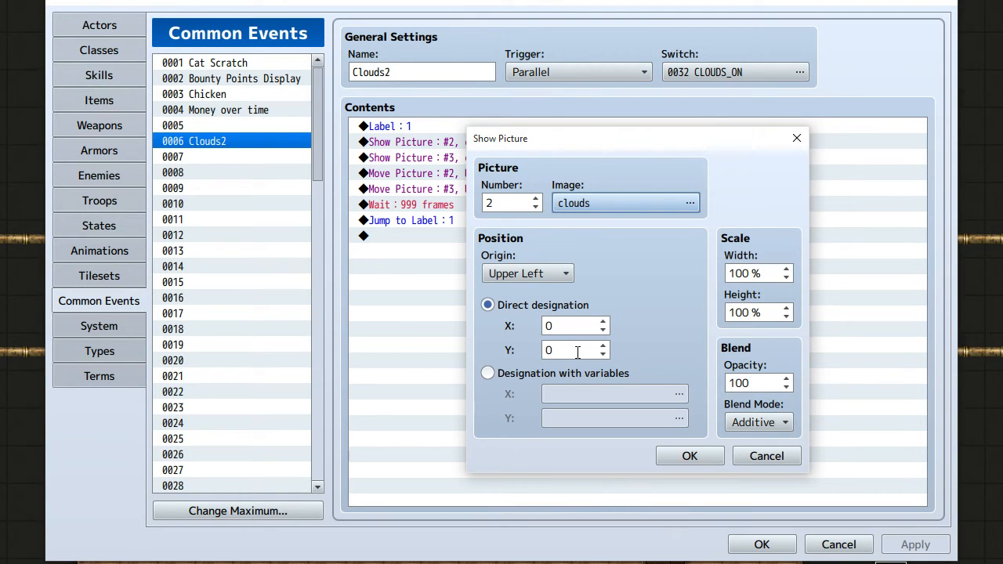
mouse_move(575, 325)
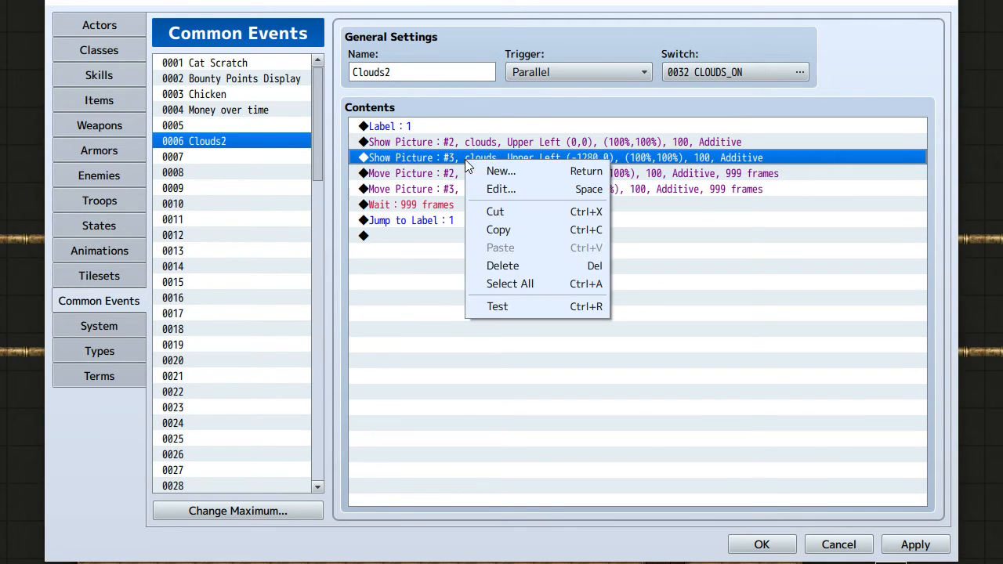
Open picture #3's Show Picture settings: clouds image at -1280,0 with additive blending.
left_click(500, 189)
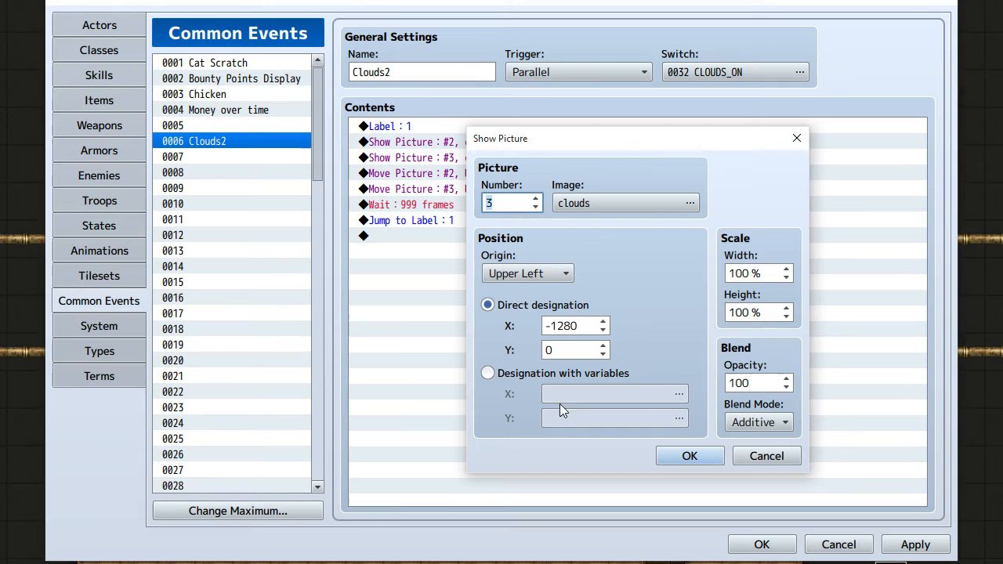
mouse_move(556, 394)
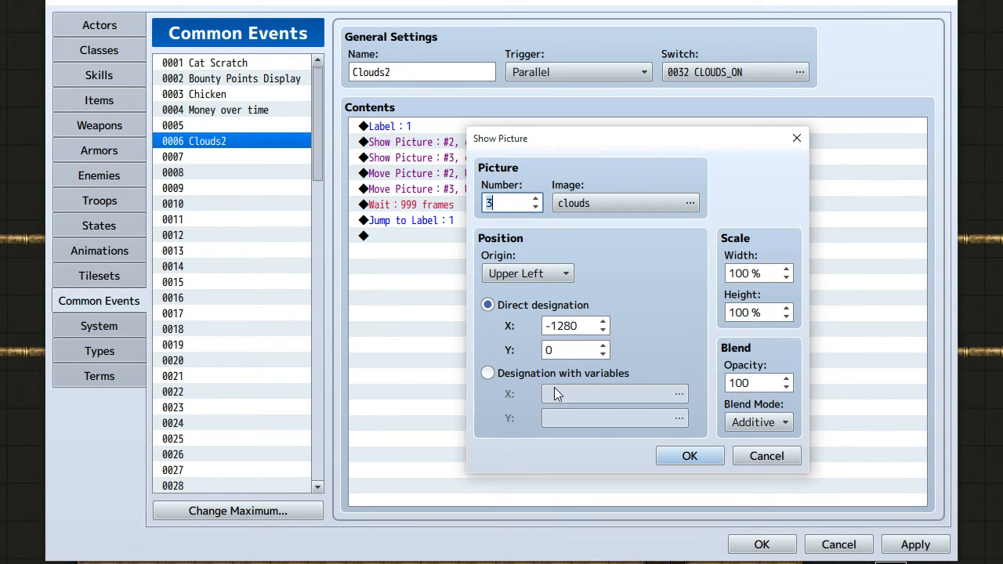
mouse_move(646, 344)
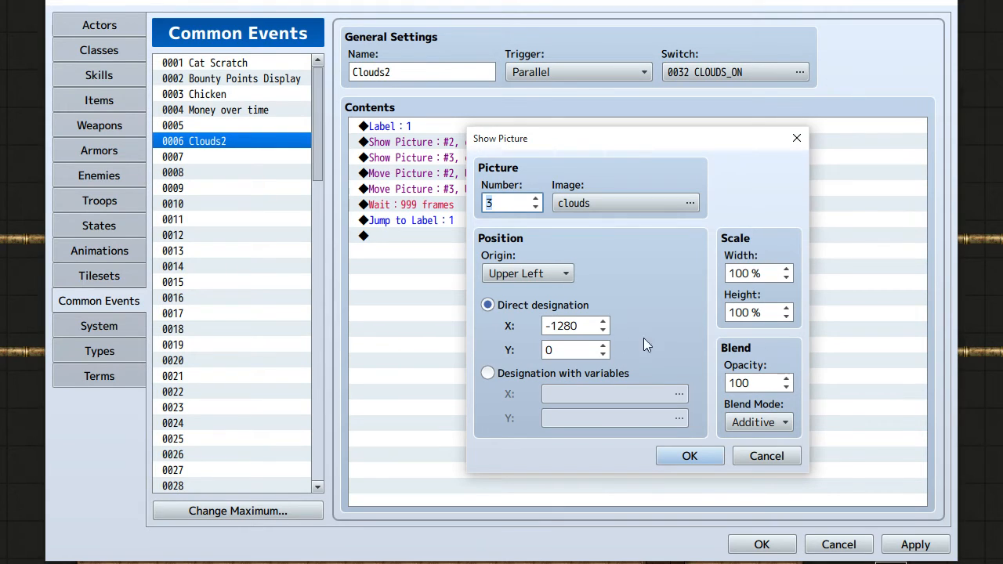
Close picture #3's settings and review picture #2's move to 1280,0 over 999 frames.
left_click(688, 455)
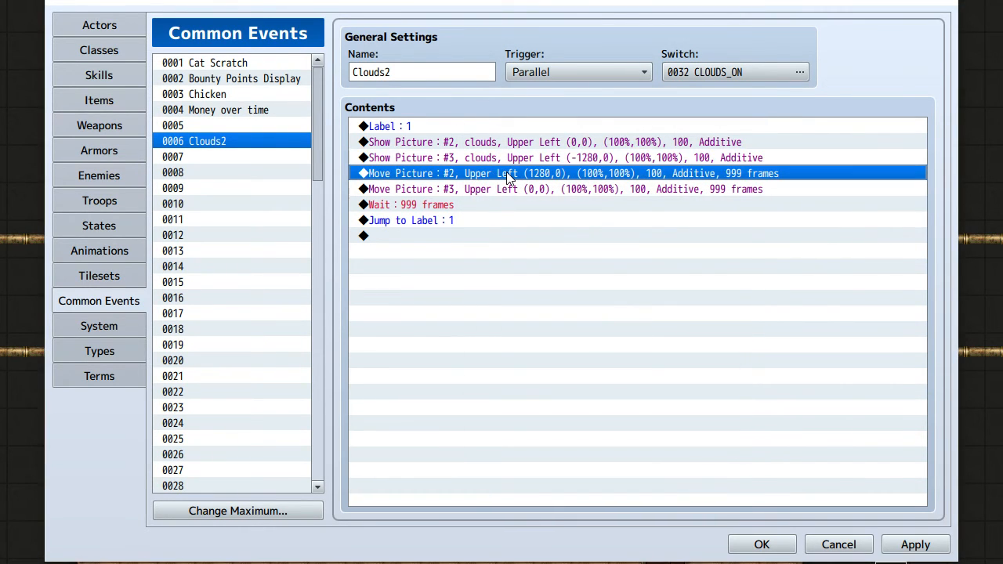
right_click(509, 174)
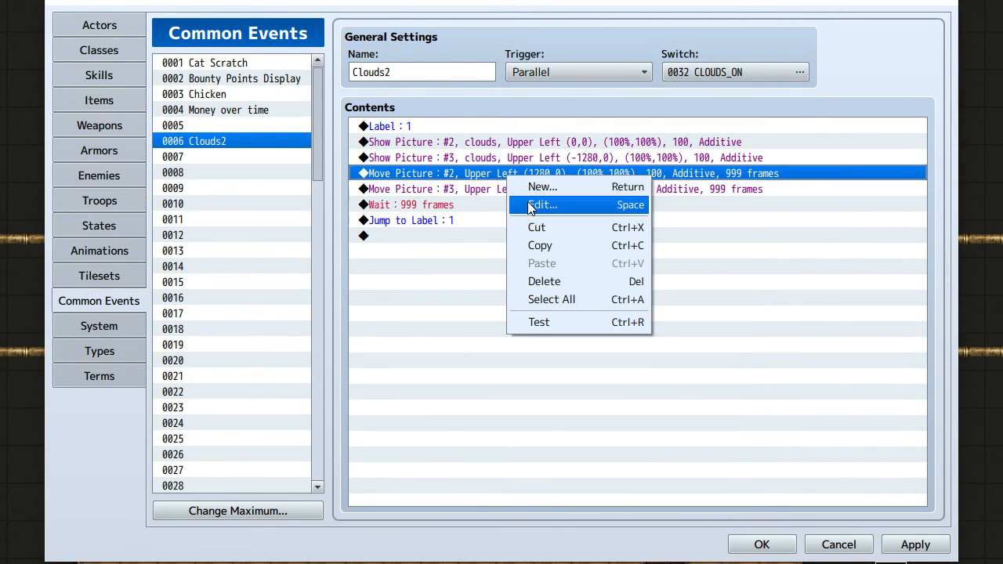
left_click(542, 205)
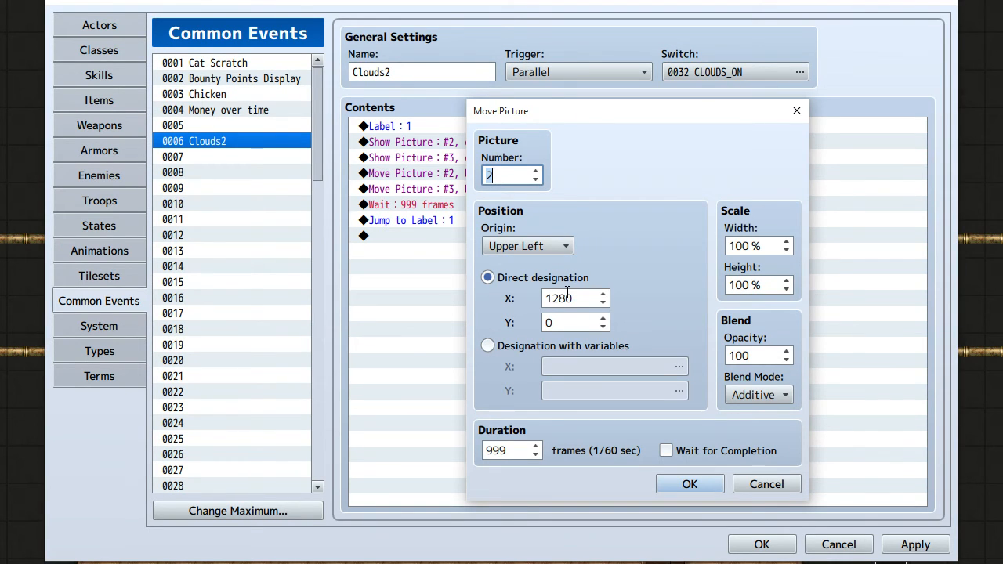
mouse_move(571, 298)
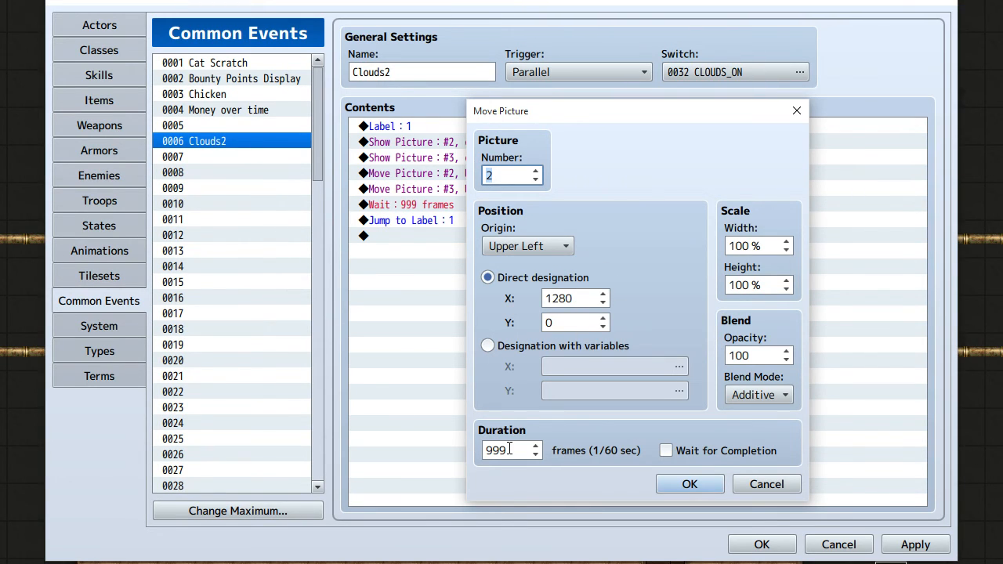
mouse_move(580, 390)
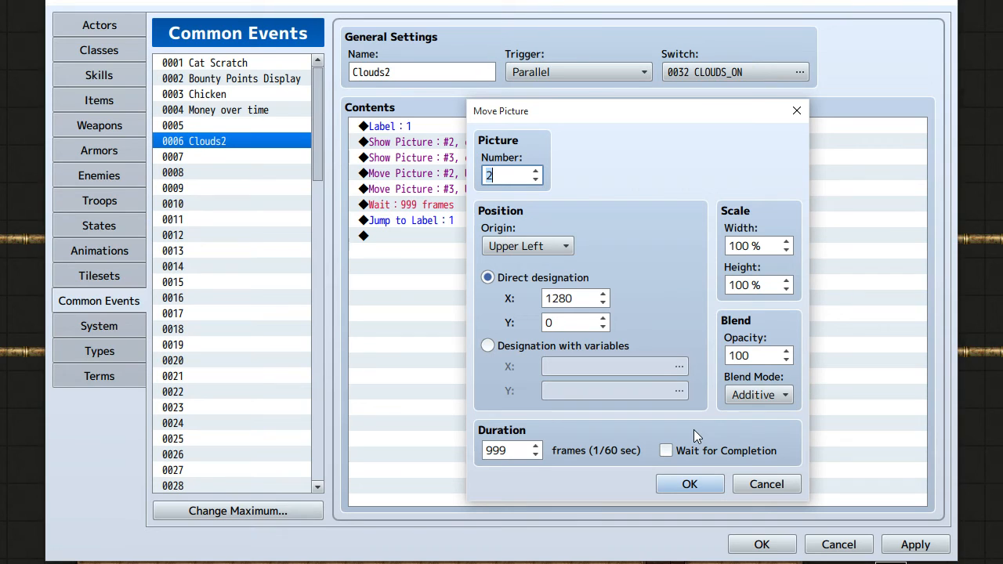
left_click(689, 483)
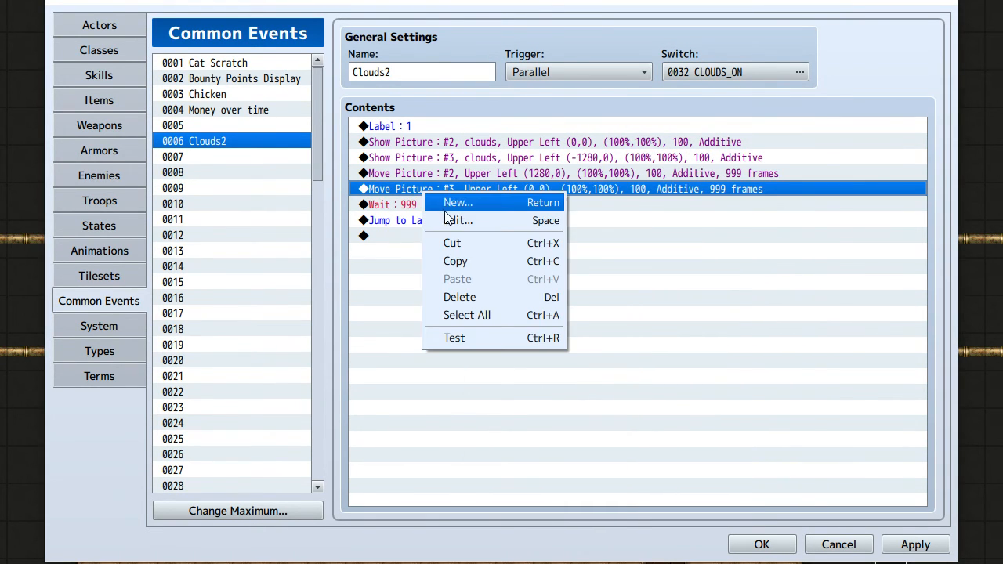
left_click(457, 221)
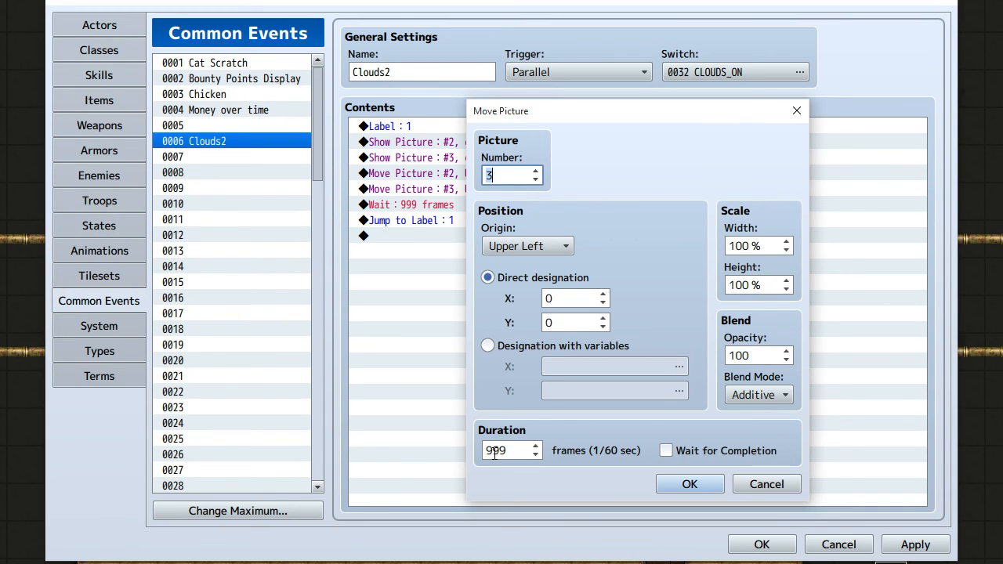
left_click(689, 484)
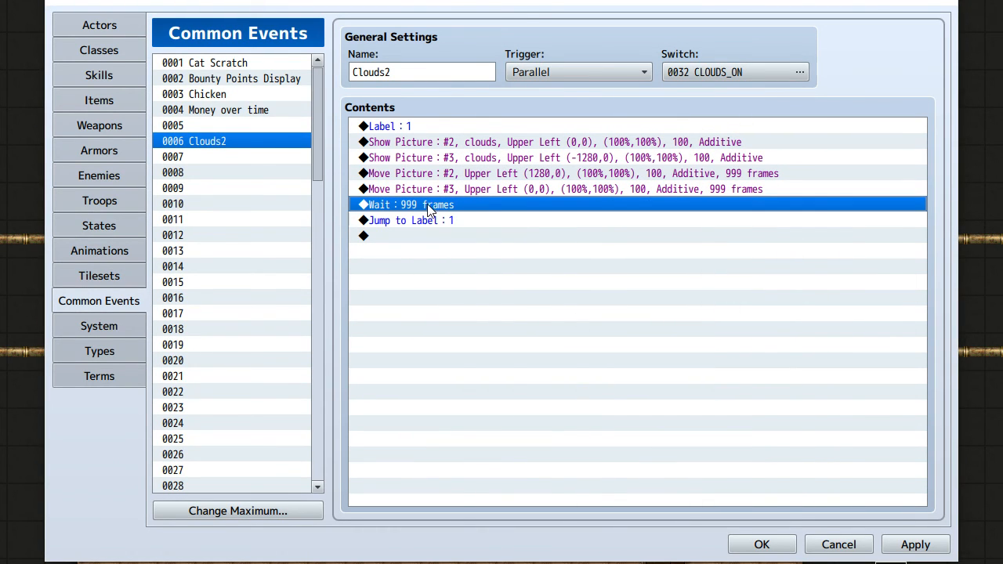
left_click(548, 189)
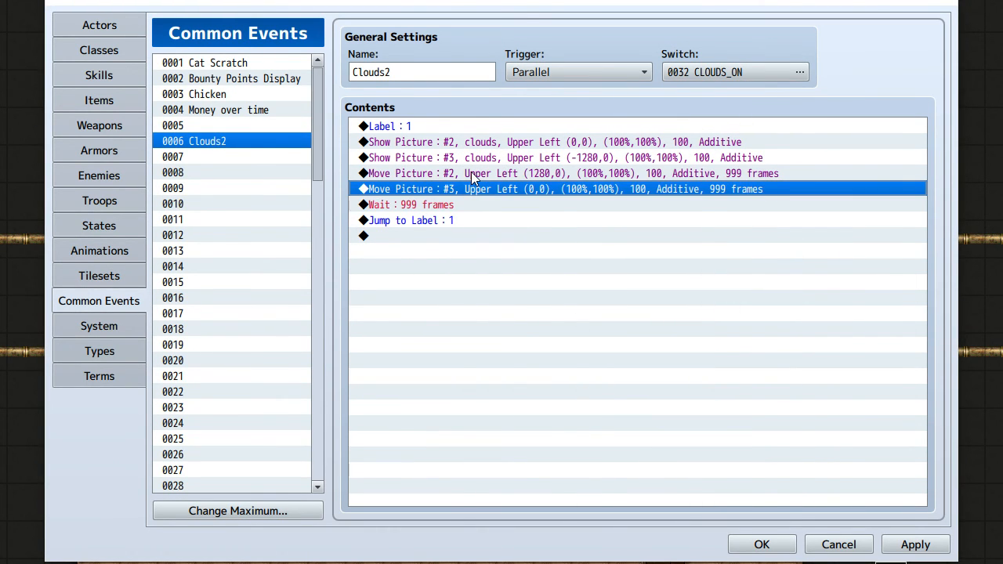
left_click(410, 204)
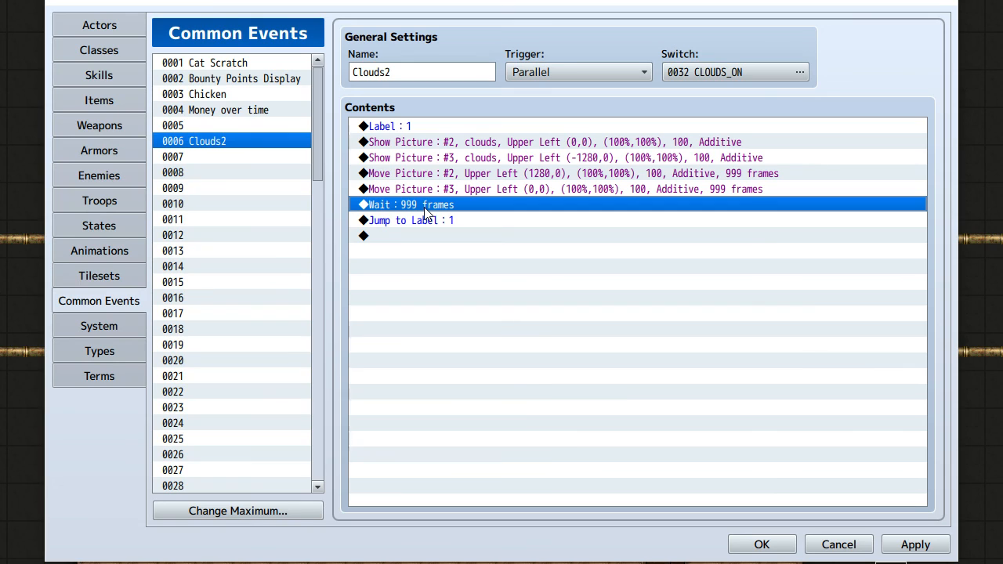
mouse_move(427, 202)
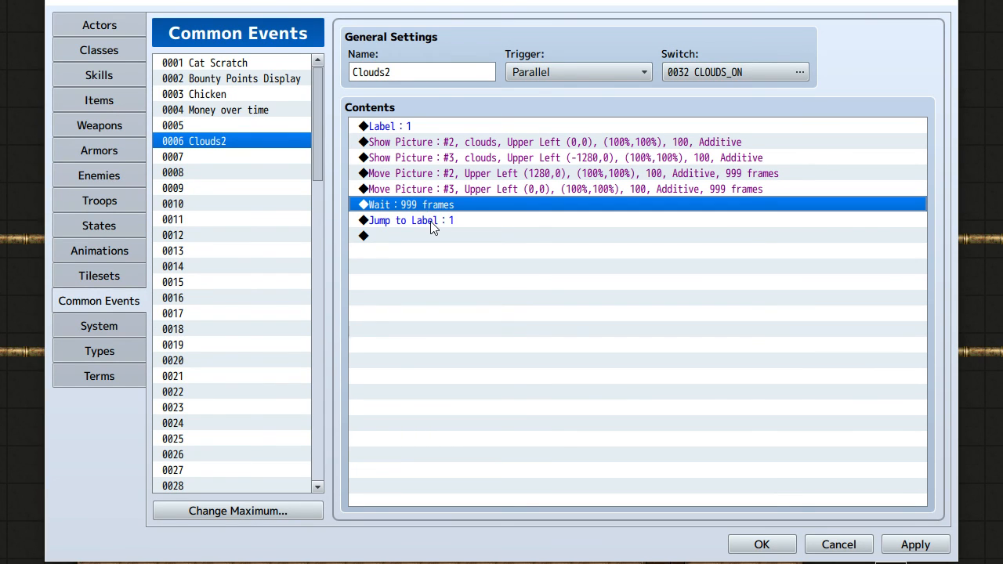
left_click(411, 221)
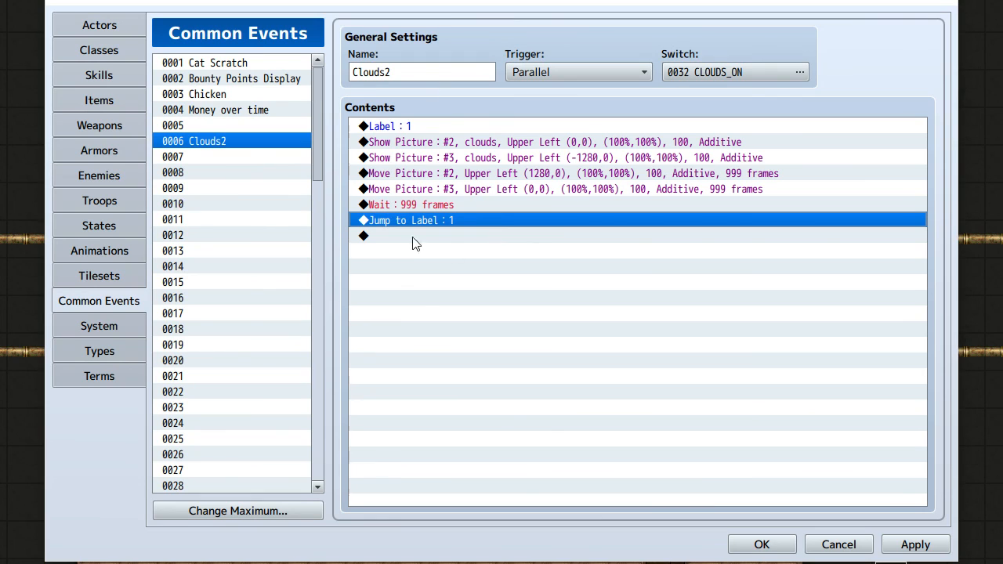